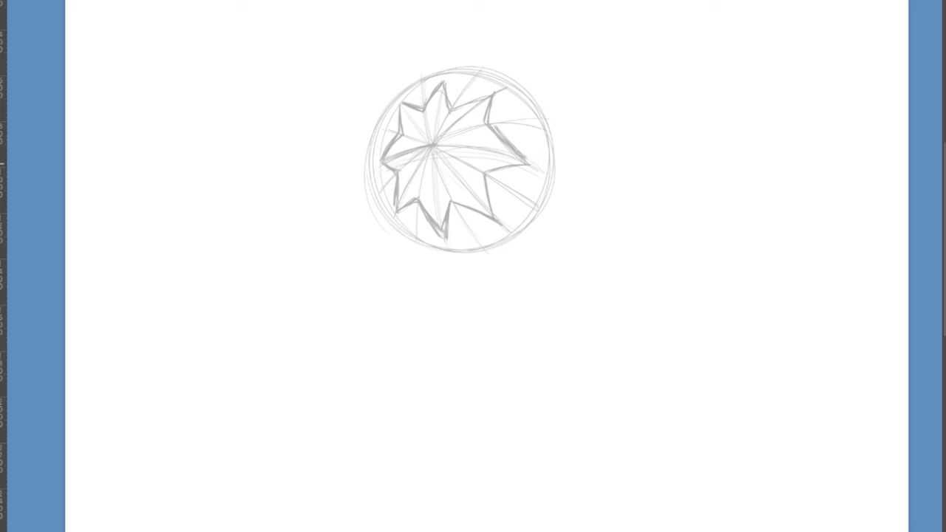
Step: Sketch rounded inner petals, pointed outer petals and the lower flower-head outline around the star center
{"action": "left_click_drag", "start_coordinate": [421, 126], "coordinate": [436, 177]}
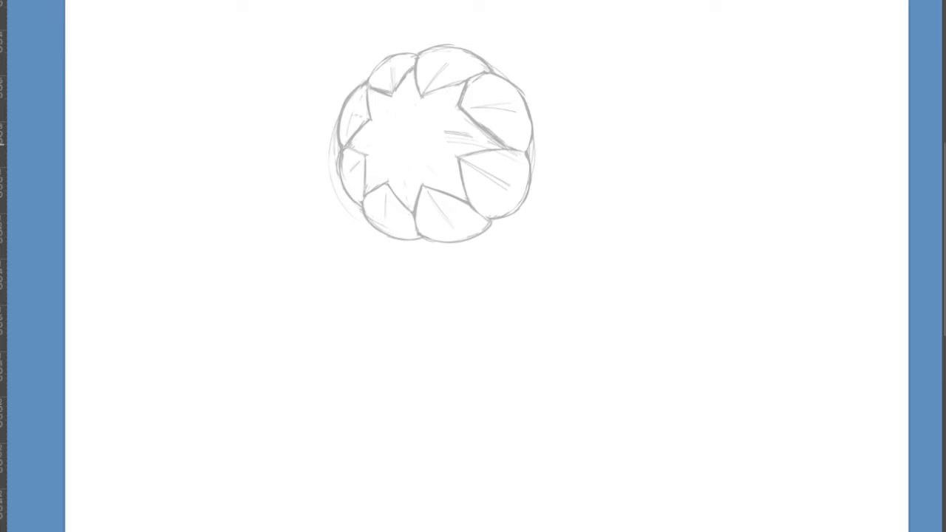
{"action": "left_click_drag", "start_coordinate": [458, 111], "coordinate": [503, 155]}
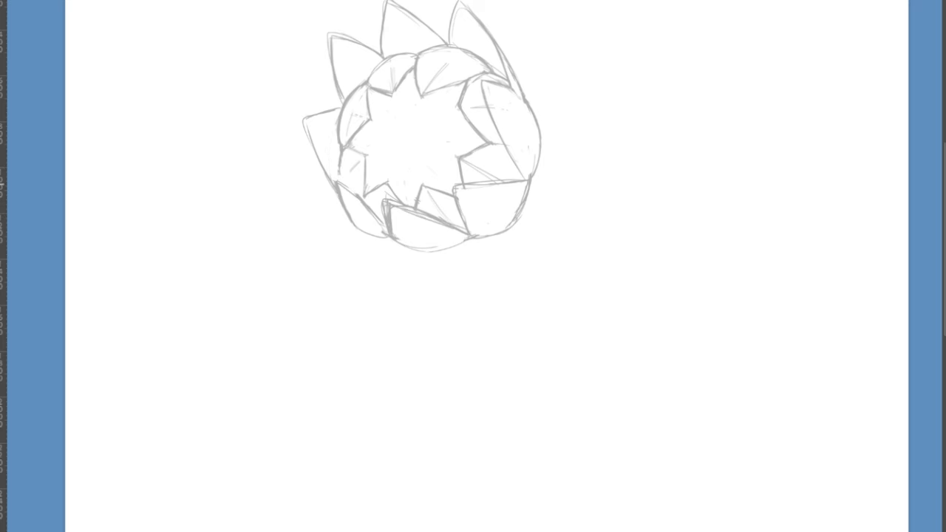
{"action": "left_click_drag", "start_coordinate": [310, 144], "coordinate": [384, 237]}
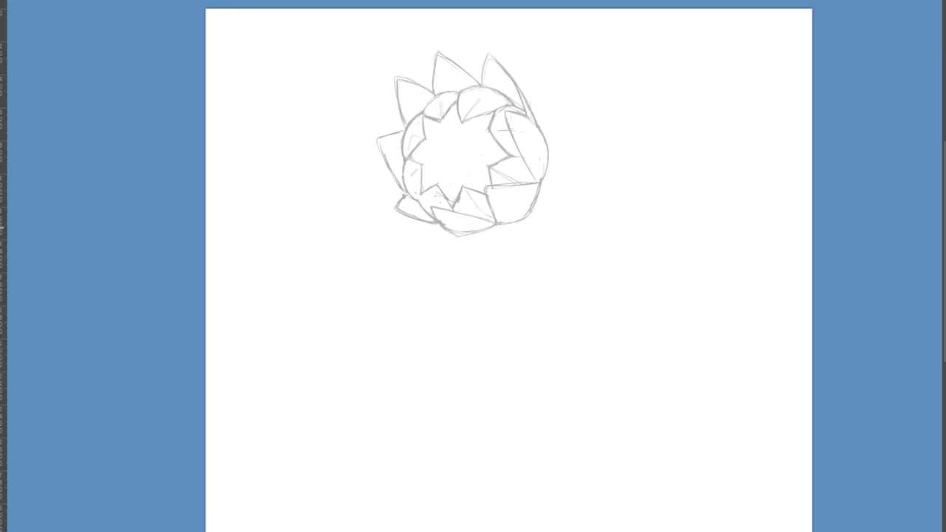
Step: Sketch the curling vine stem and the long sweeping tendril limbs of the body
{"action": "left_click_drag", "start_coordinate": [525, 215], "coordinate": [443, 480]}
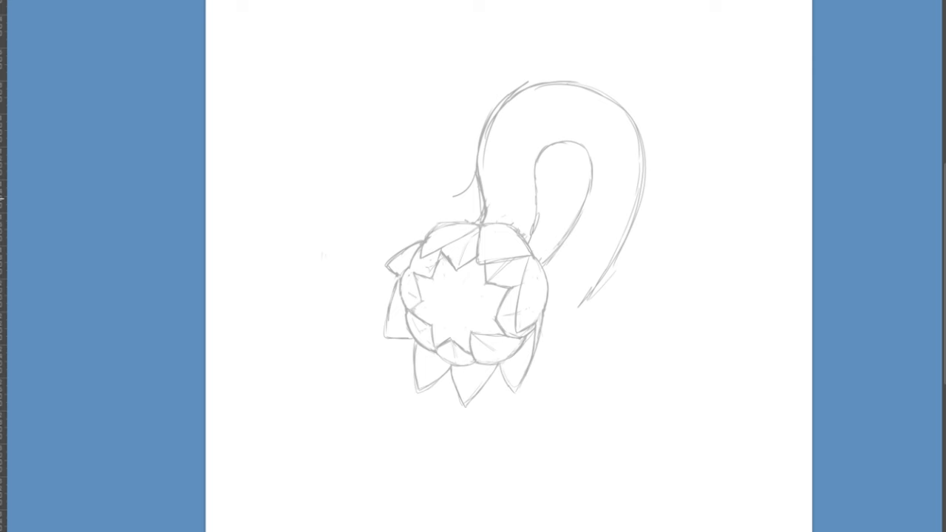
{"action": "left_click_drag", "start_coordinate": [443, 200], "coordinate": [266, 399]}
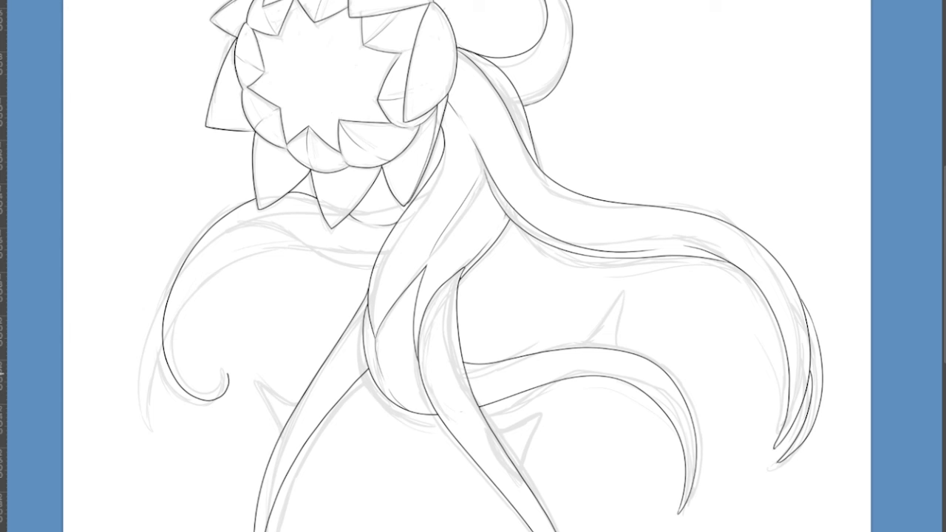
Step: Ink the flower-head outlines in clean black and draw the oval eye openings on the face
{"action": "left_click_drag", "start_coordinate": [237, 229], "coordinate": [152, 451]}
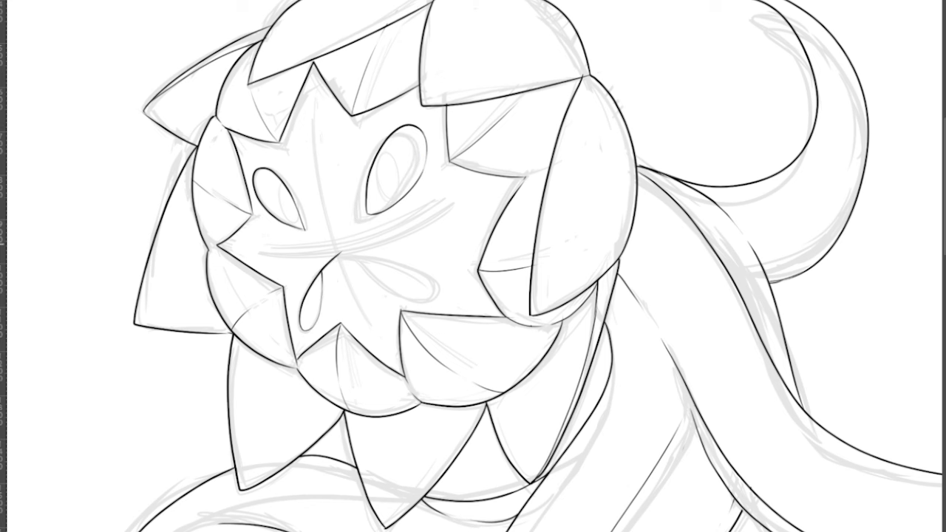
{"action": "left_click_drag", "start_coordinate": [324, 218], "coordinate": [429, 296]}
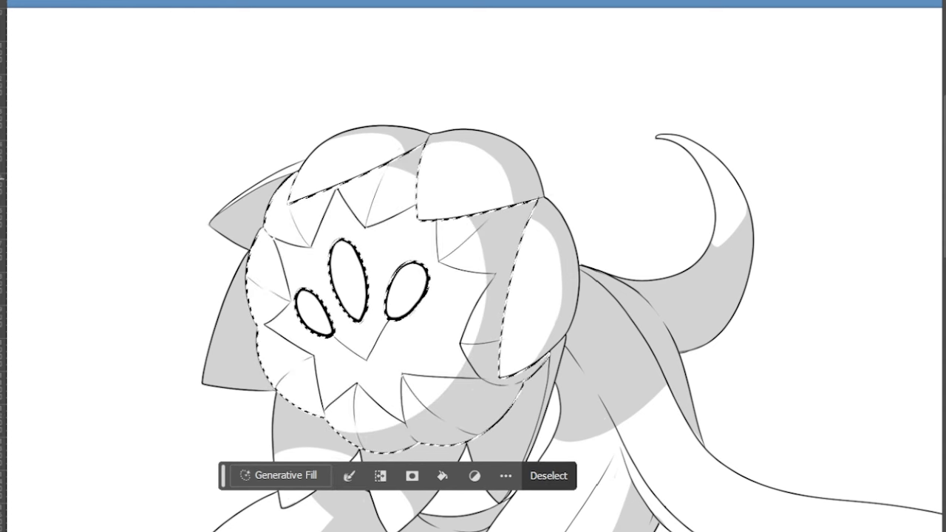
Step: Deselect the active selection around the shaded face
{"action": "left_click", "coordinate": [549, 475]}
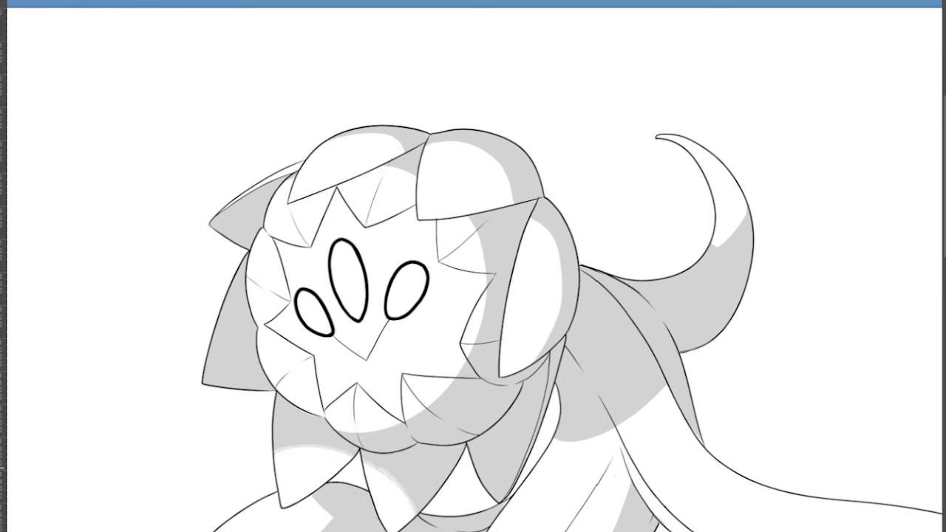